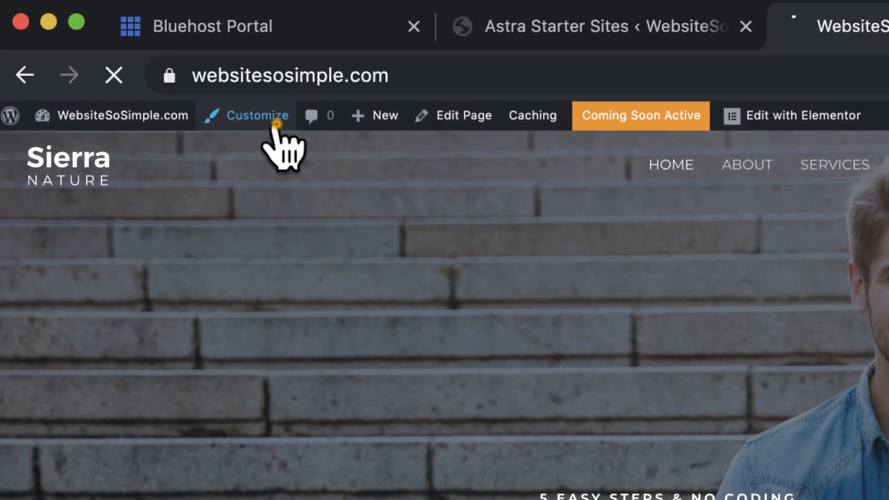
Launch the Customizer from the admin bar for the WebsiteSoSimple.com site.
click(258, 115)
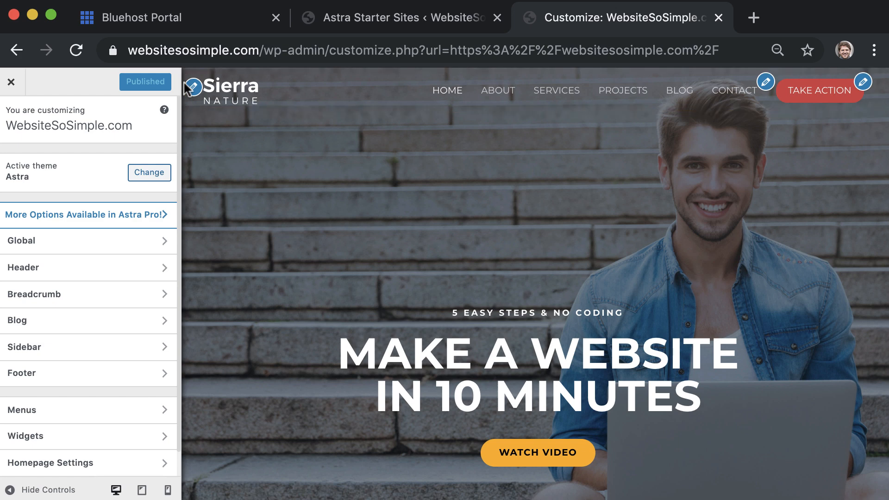
In Header Site Identity, remove the Sierra Nature logo so the WebsiteSoSimple.com title shows, then publish.
click(193, 87)
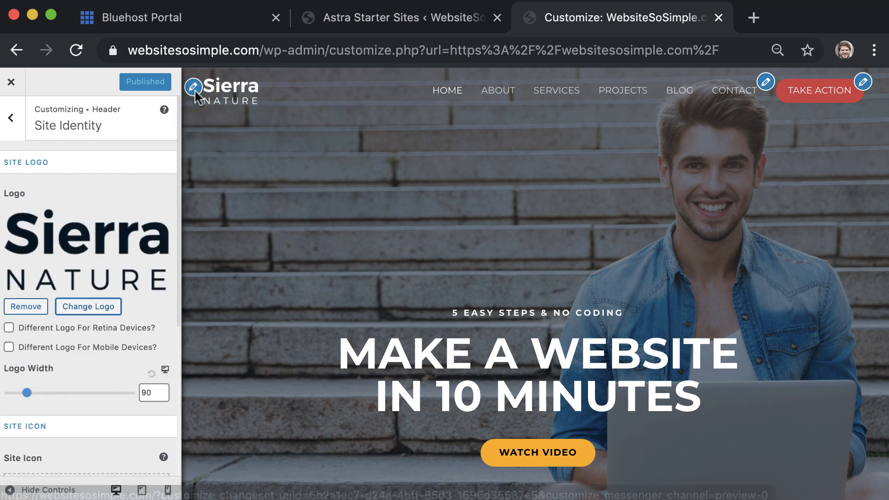
mouse_move(89, 306)
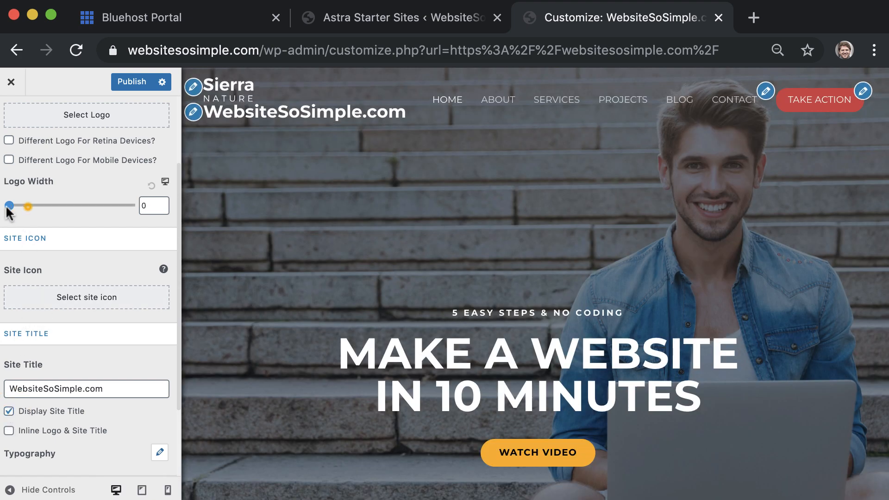
click(8, 206)
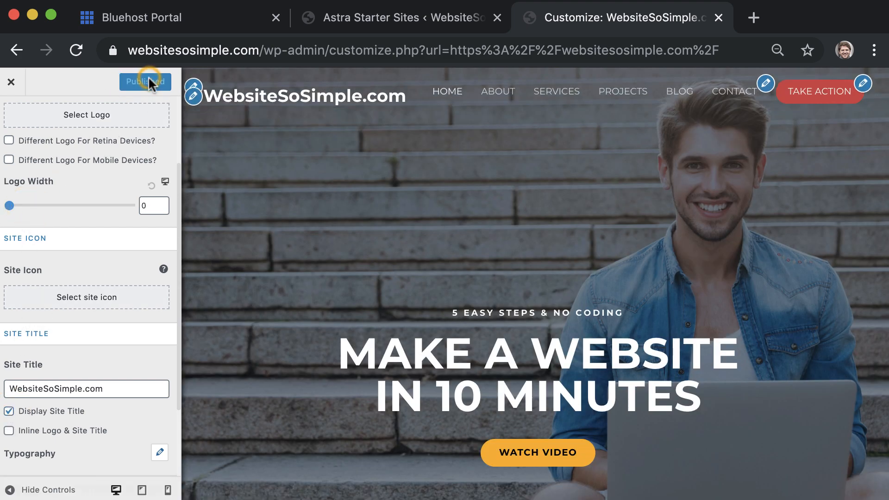
Exit the Customizer and scroll the live homepage down to the footer to review the new header.
click(144, 81)
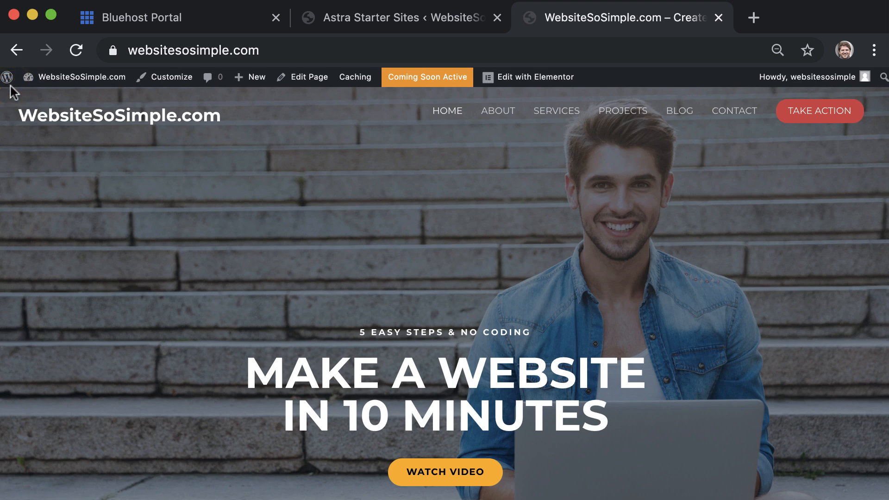
scroll(down, 3)
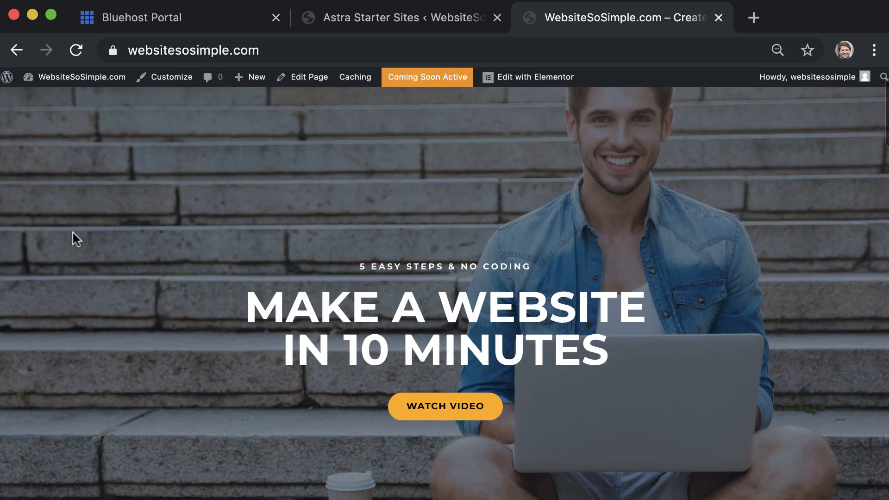
scroll(down, 3)
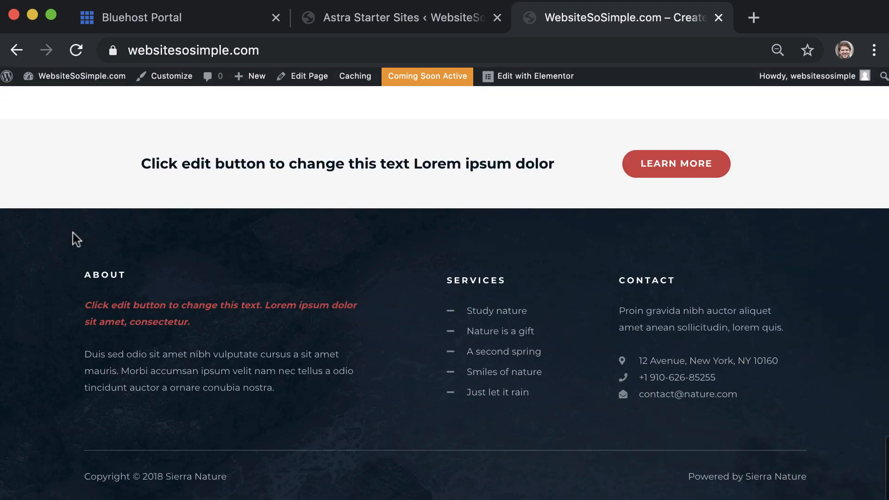